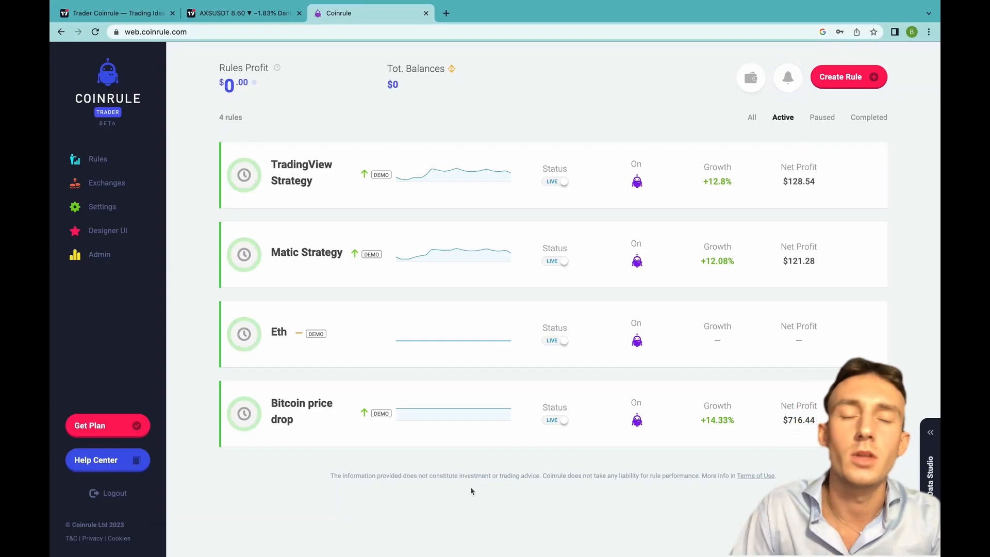
# - Start a new blank rule from the Coinrule rules dashboard
pyautogui.click(787, 77)
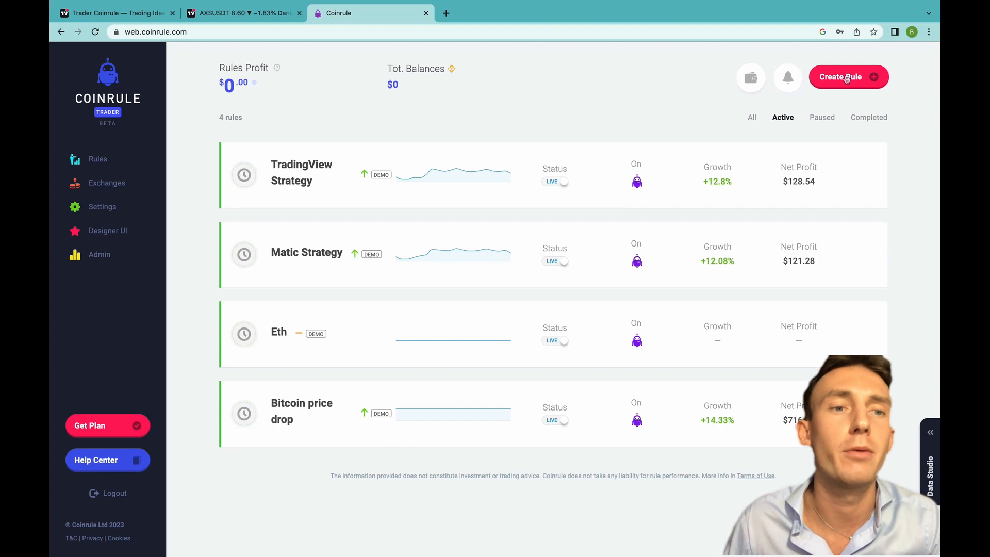
pyautogui.click(849, 76)
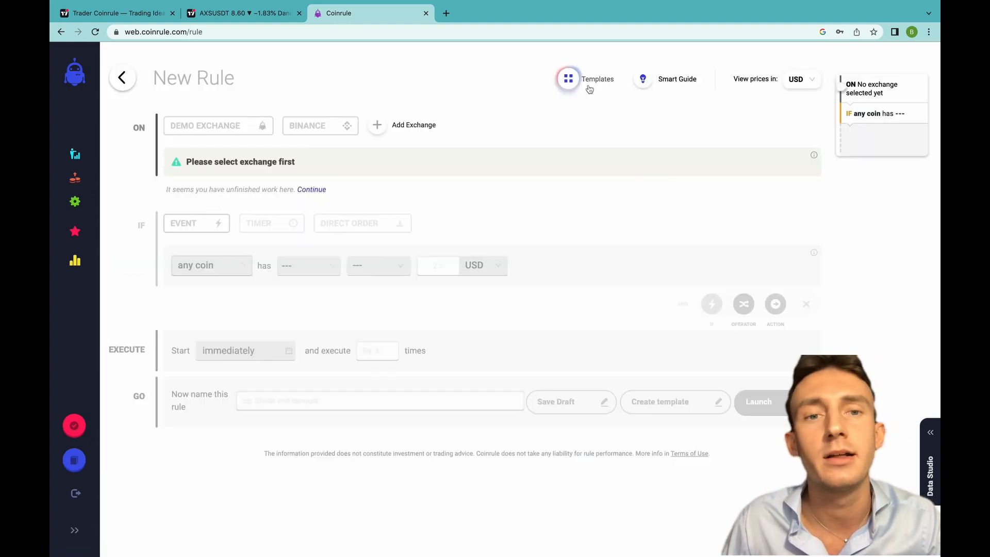
# - Build the rule from the Fast EMA above Slow EMA with MACD template, filtered by the Macd tag
pyautogui.click(568, 78)
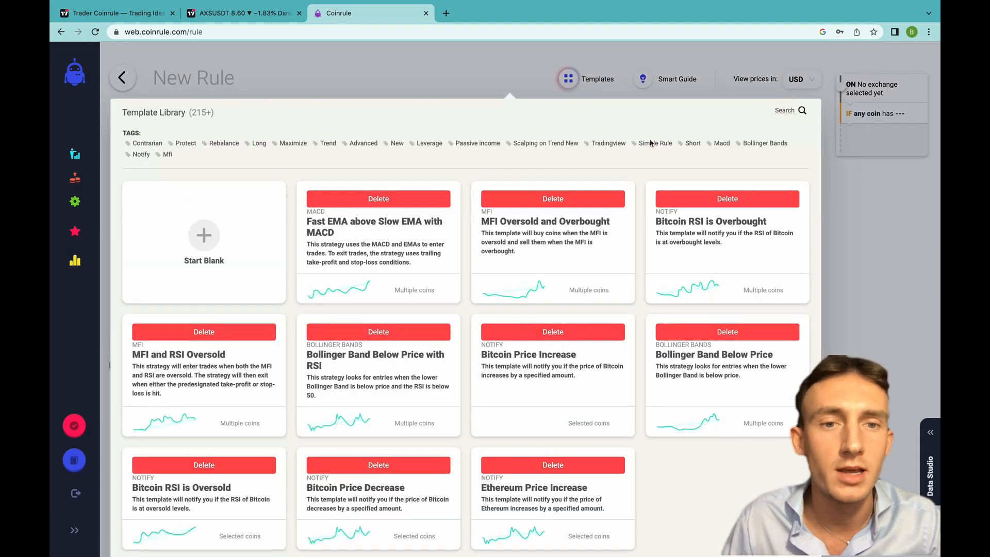
pyautogui.click(719, 142)
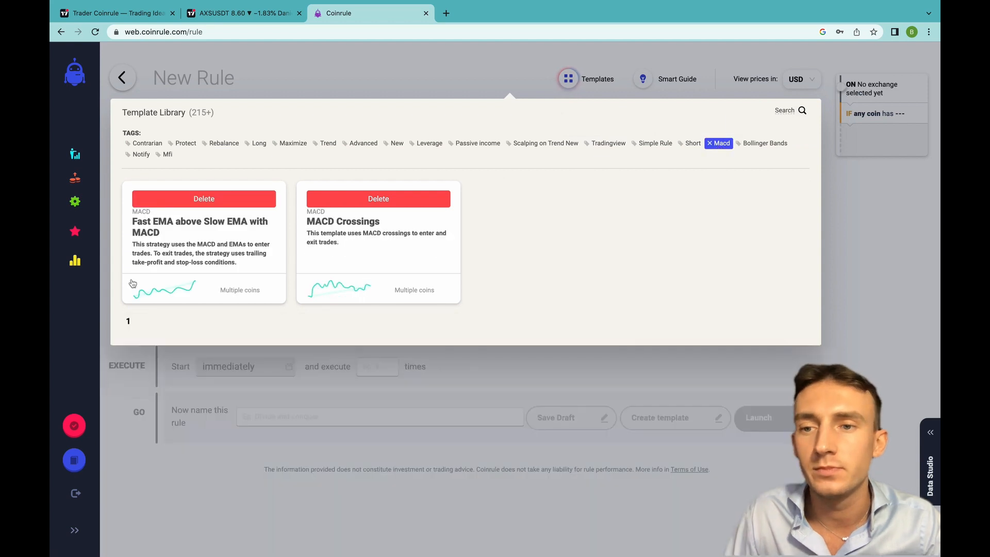
pyautogui.moveTo(219, 227)
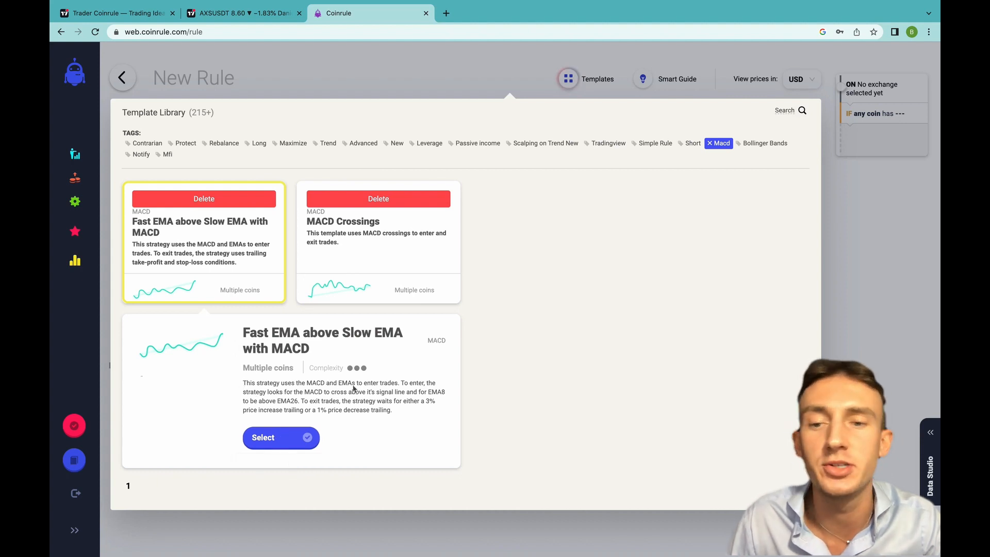
pyautogui.click(262, 437)
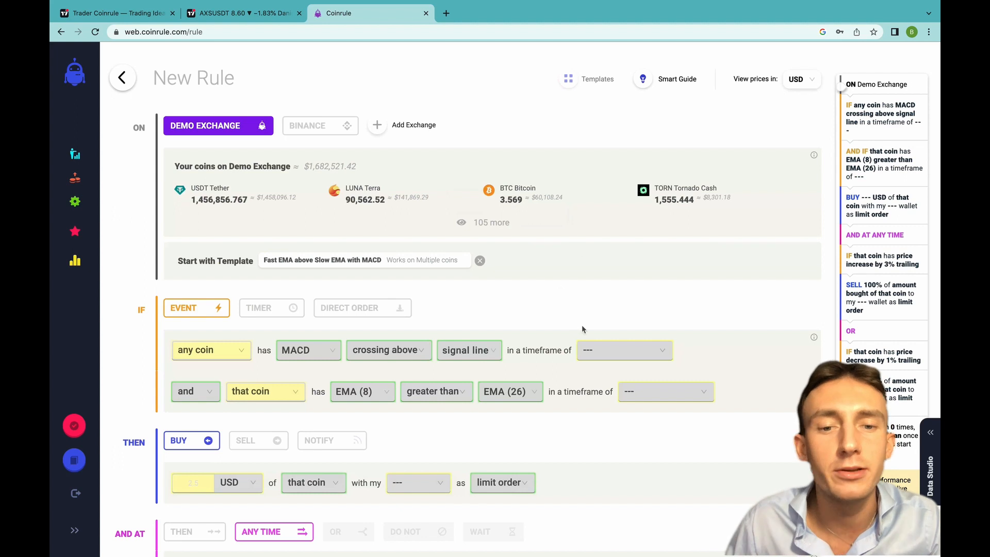
# - Review the templated rule and its coin list, then move to Coinrule's TradingView scripts page
pyautogui.scroll(-3)
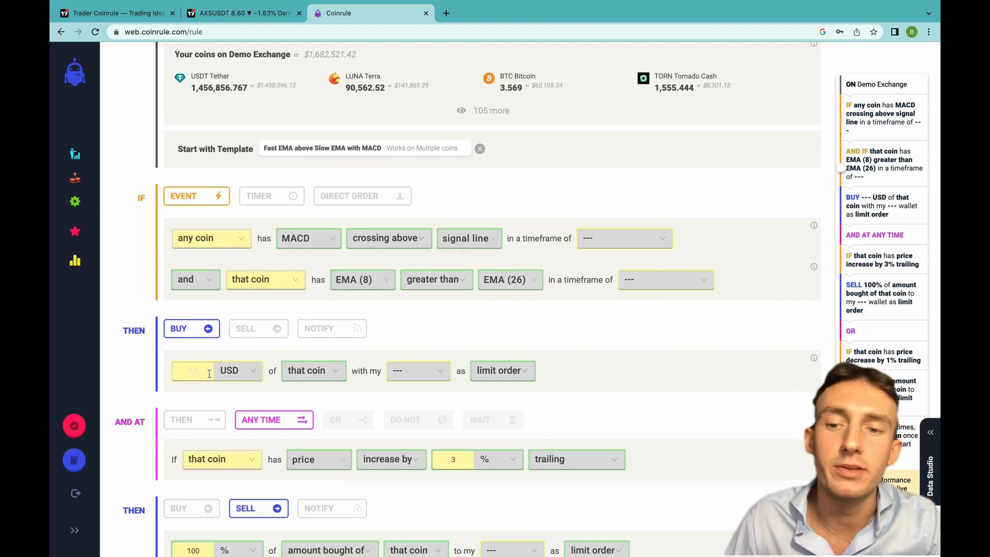
pyautogui.moveTo(418, 370)
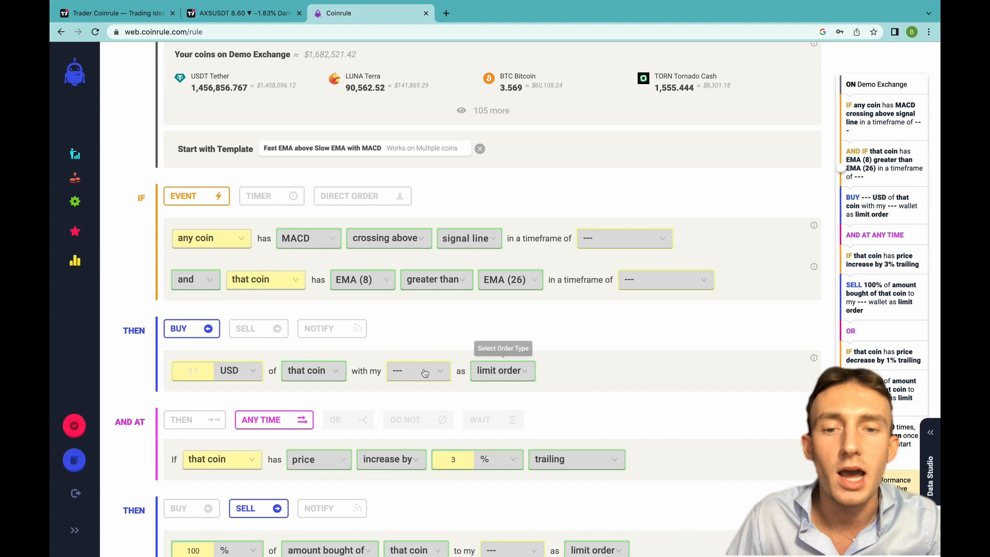
pyautogui.moveTo(234, 232)
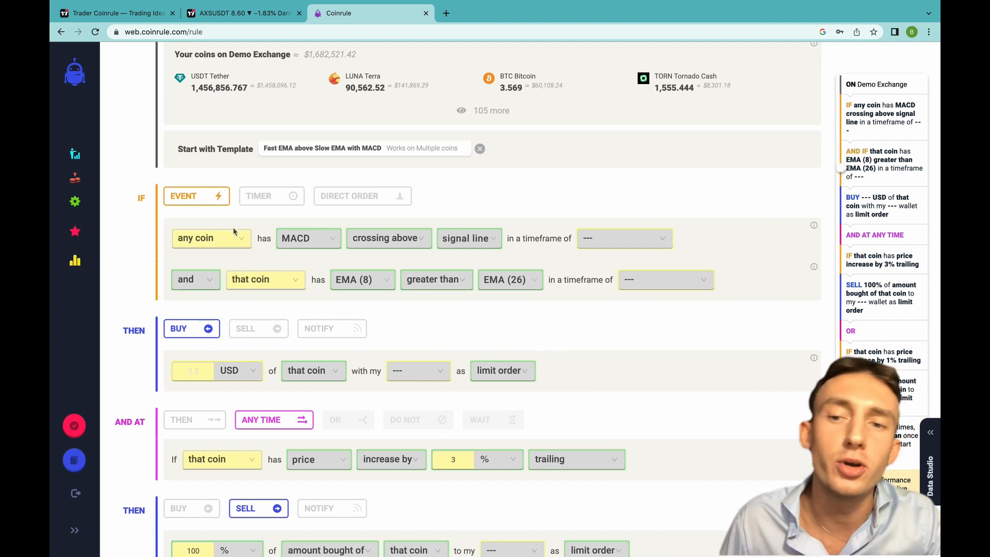
pyautogui.click(210, 238)
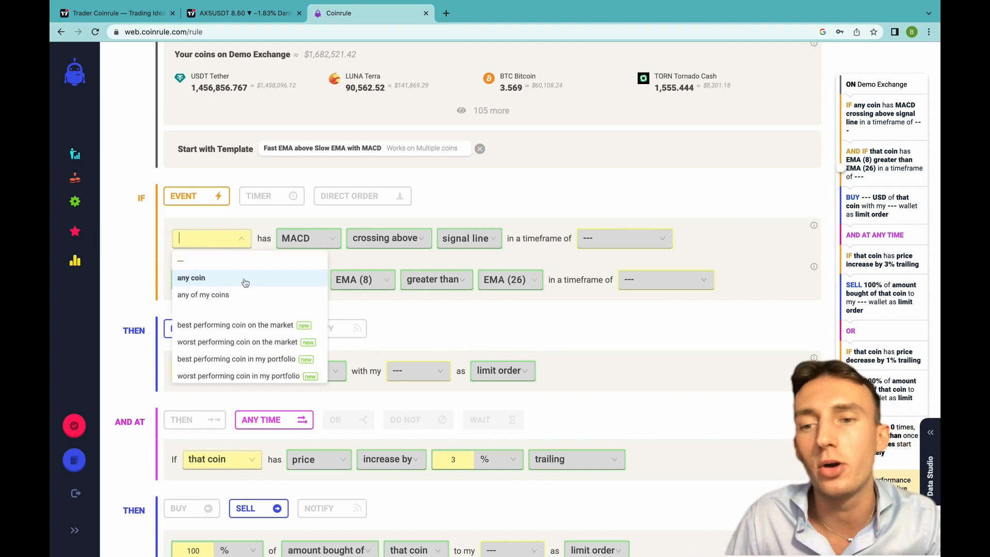
pyautogui.scroll(-3)
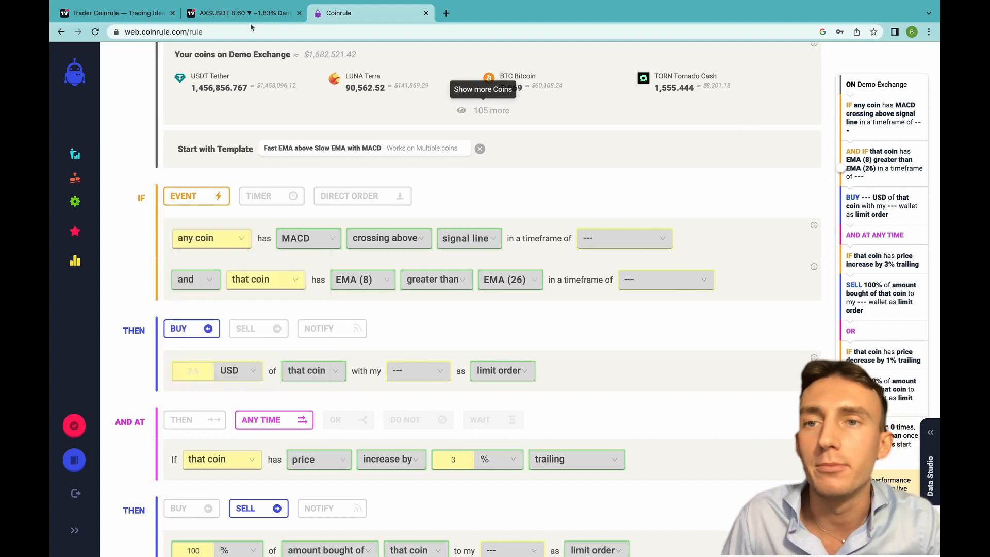
pyautogui.click(113, 13)
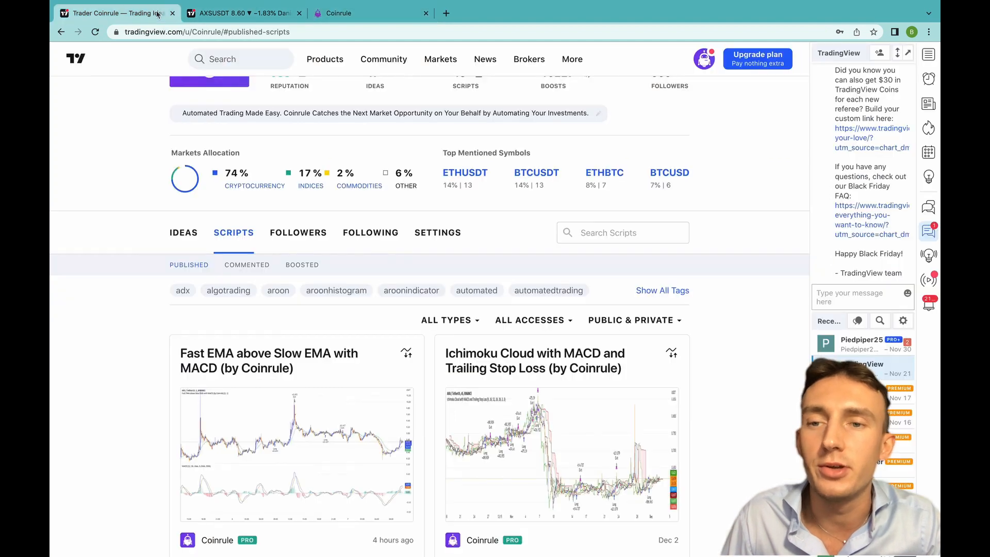
pyautogui.moveTo(243, 427)
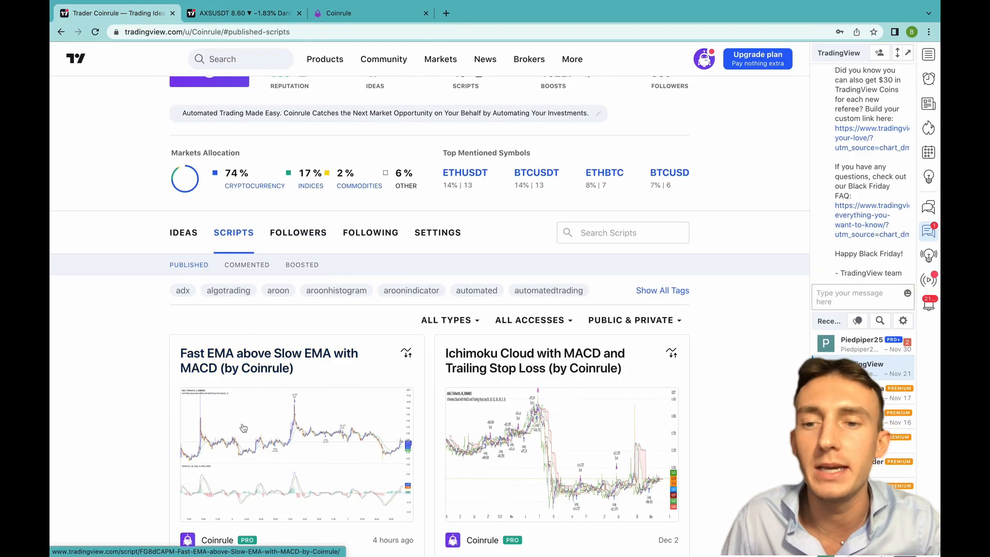
# - Add the Fast EMA above Slow EMA with MACD script to favourite indicators and go to the AXSUSDT chart
pyautogui.scroll(-3)
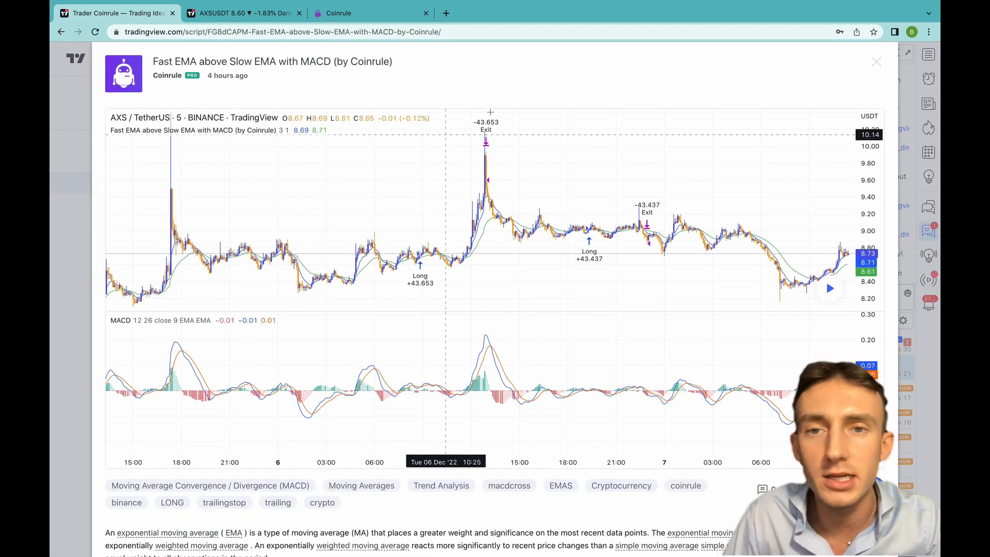
pyautogui.scroll(-3)
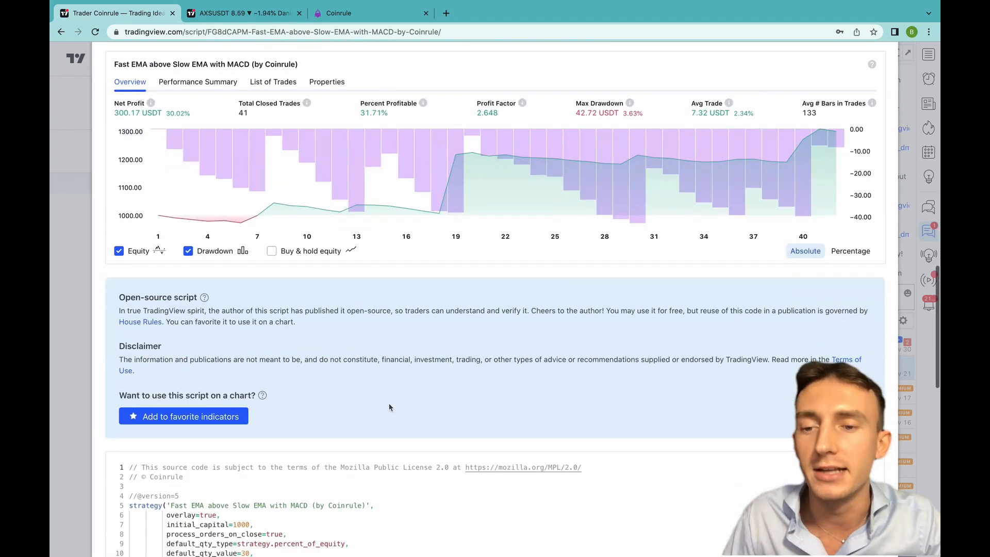
pyautogui.click(184, 416)
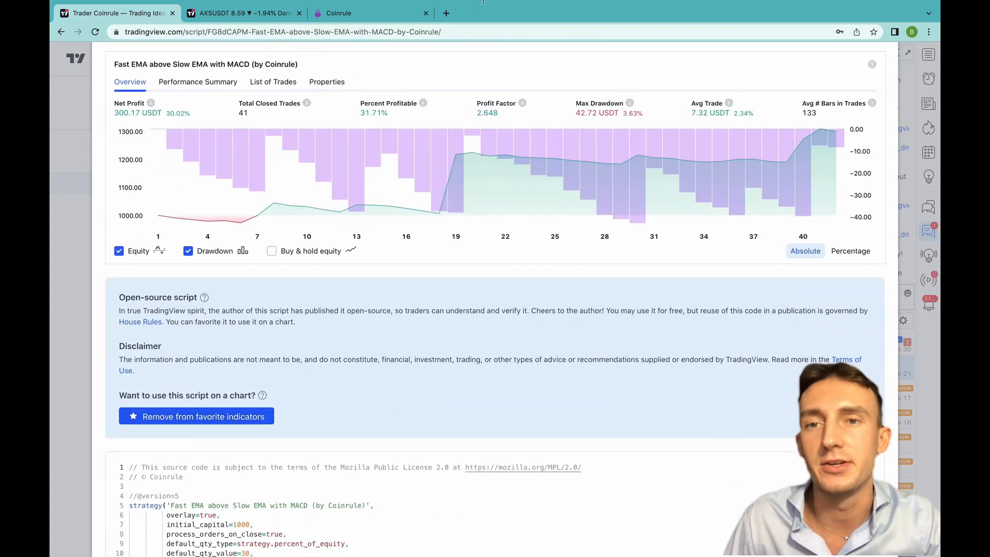
pyautogui.click(241, 12)
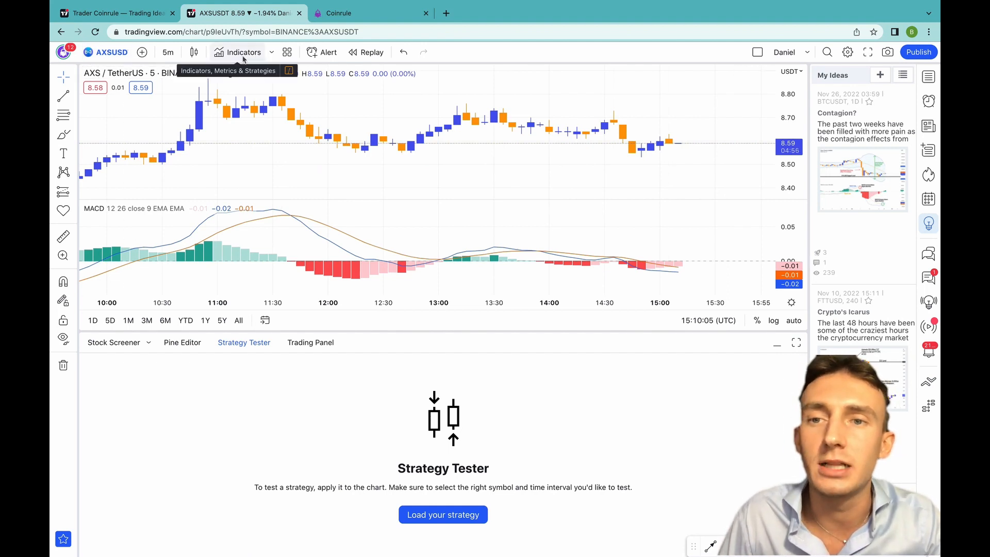
# - Apply the Fast EMA above Slow EMA with MACD strategy to the AXS chart via the 'fas' search
pyautogui.click(242, 51)
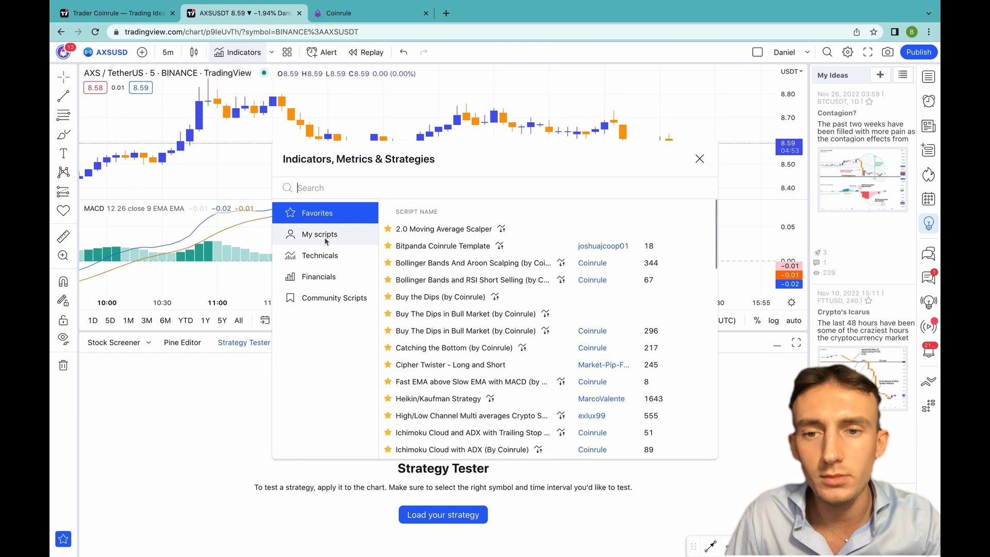
pyautogui.write('f')
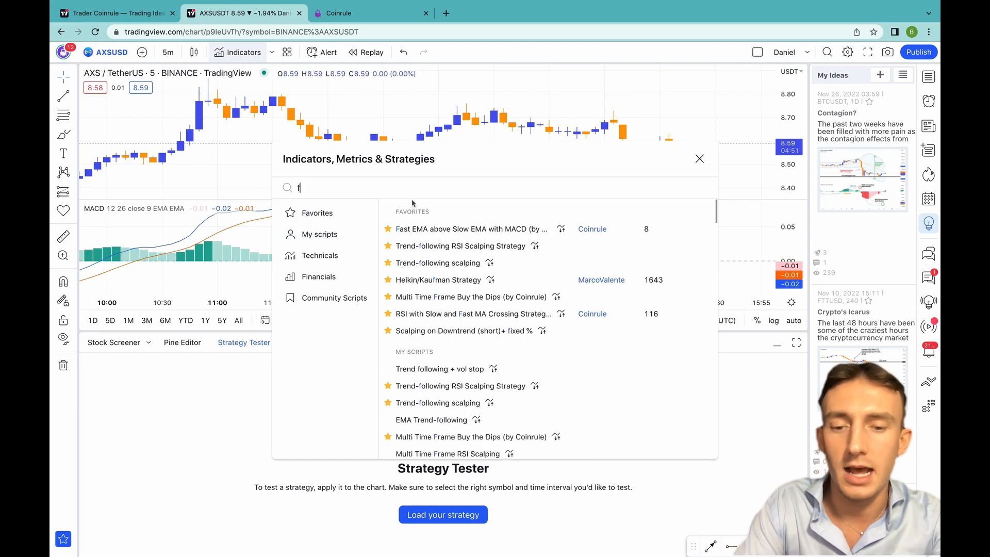
pyautogui.write('as')
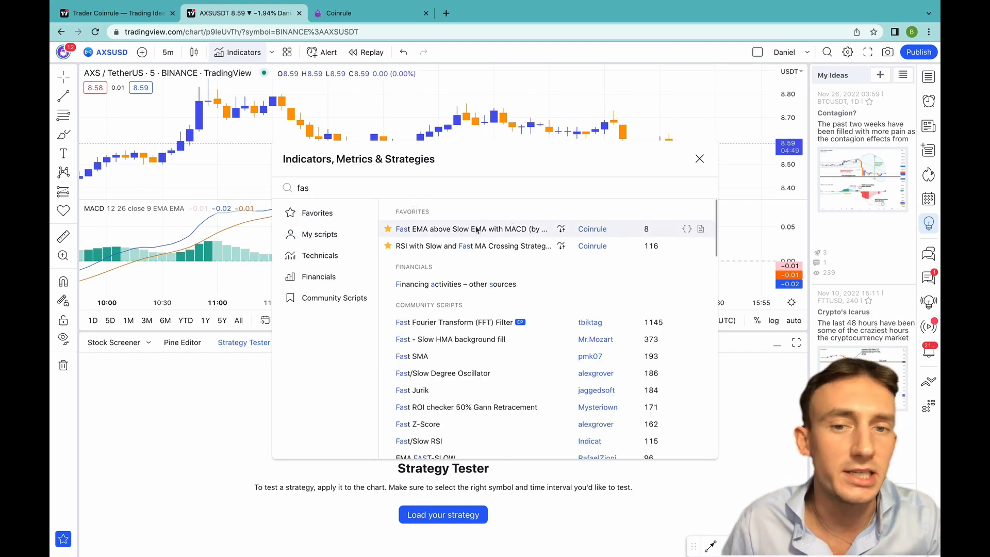
pyautogui.click(470, 229)
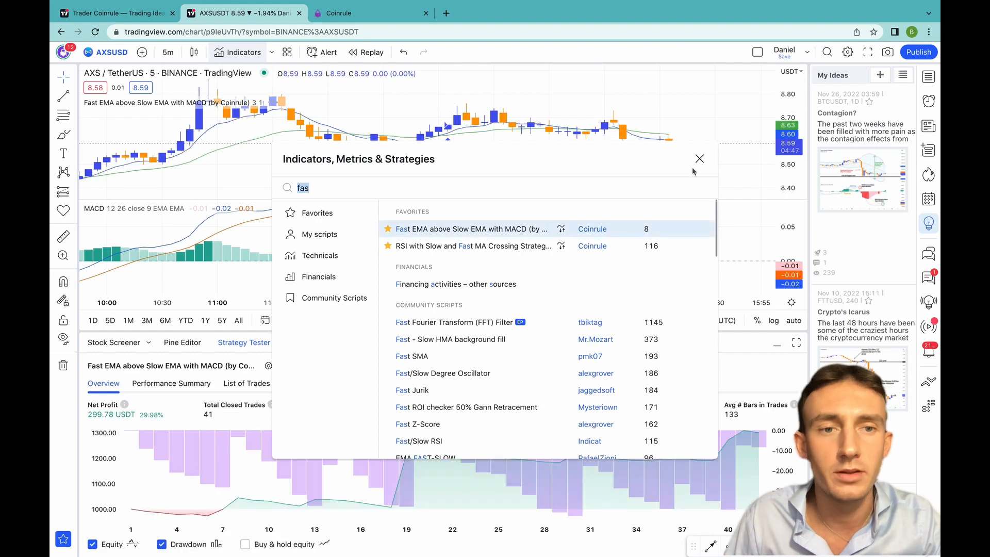
pyautogui.click(699, 159)
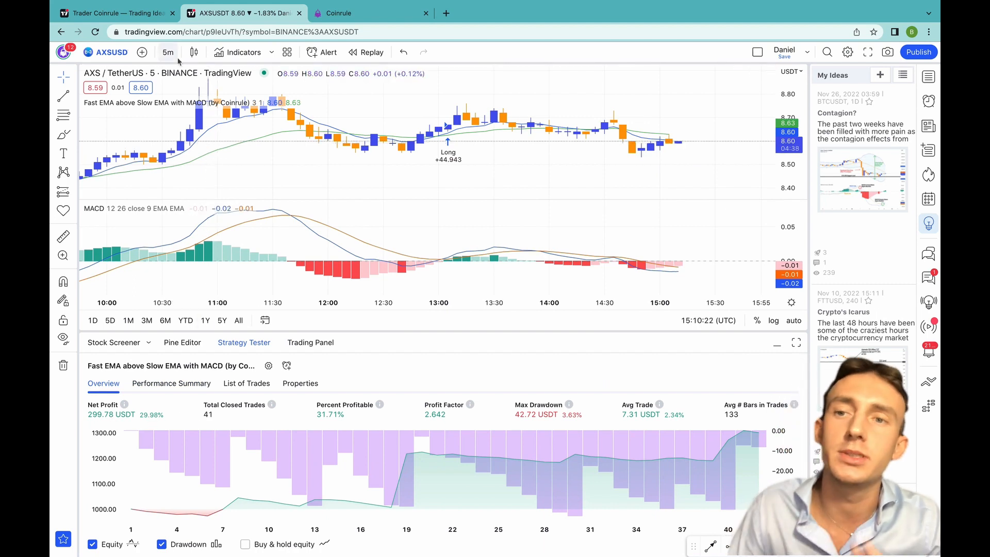
# - Compare the backtest on 1-minute then return to 5-minute, and go back to the Coinrule editor
pyautogui.click(168, 51)
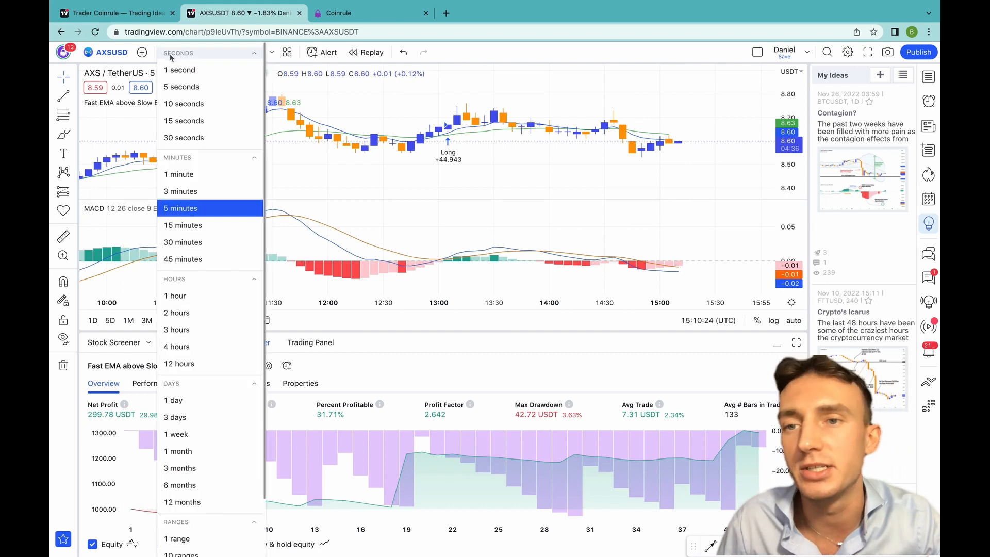
pyautogui.click(178, 173)
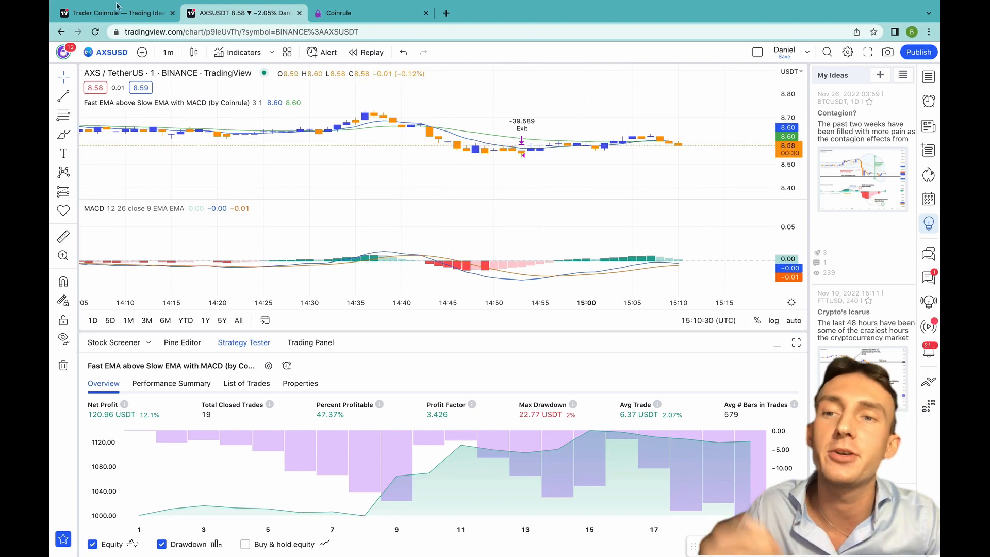
pyautogui.click(167, 52)
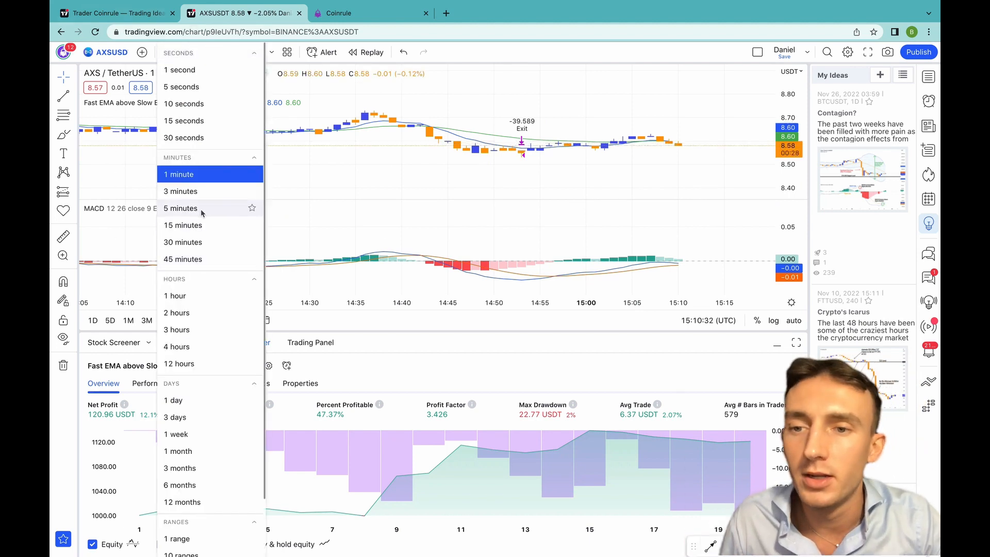
pyautogui.click(179, 208)
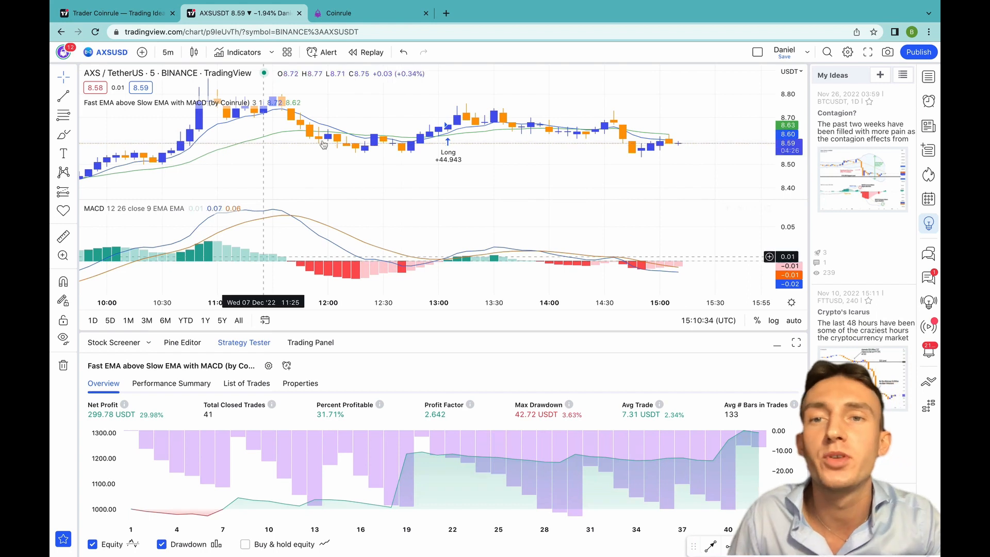
pyautogui.click(340, 12)
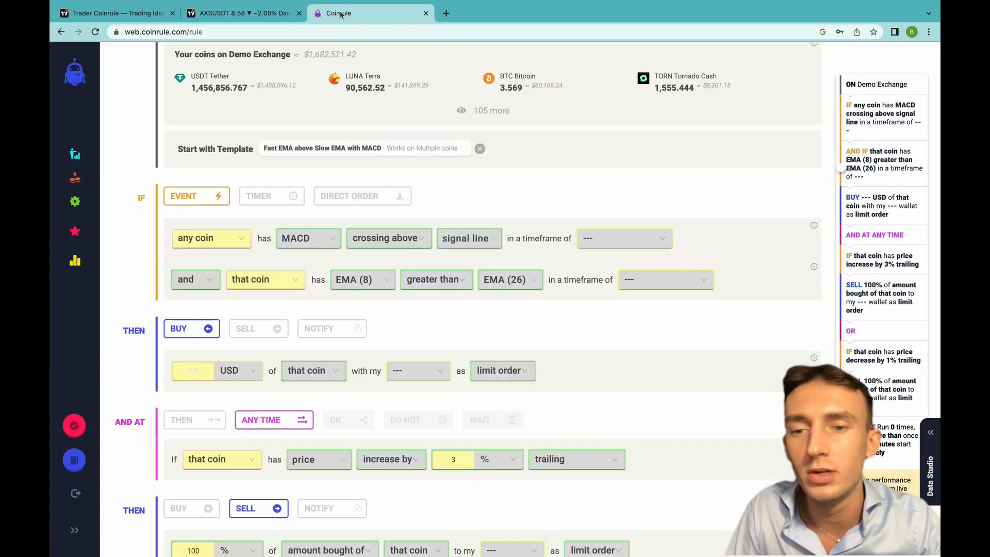
pyautogui.moveTo(212, 238)
pyautogui.write('a')
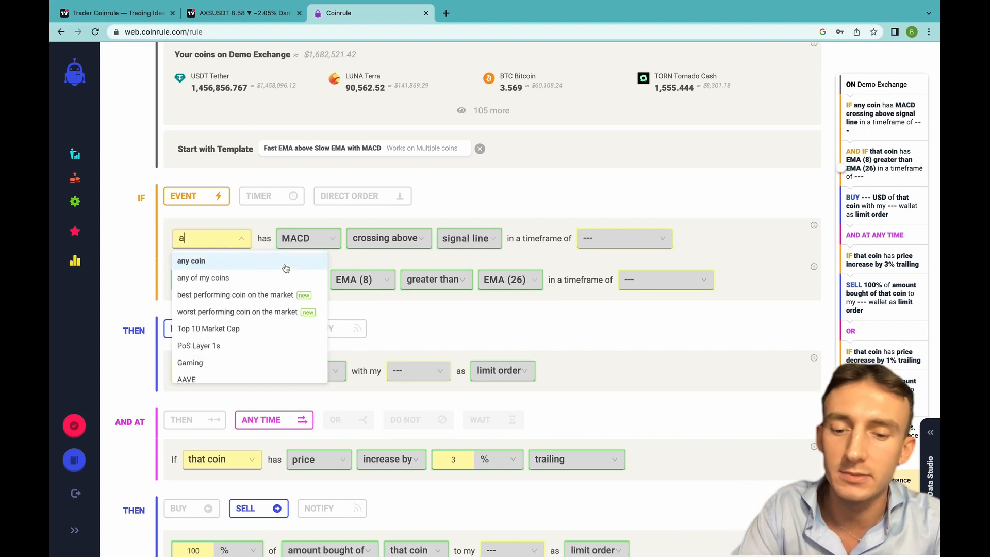
# - Set the trigger coin to AXS Axie Infinity with a 5-minute condition timeframe
pyautogui.write('xs')
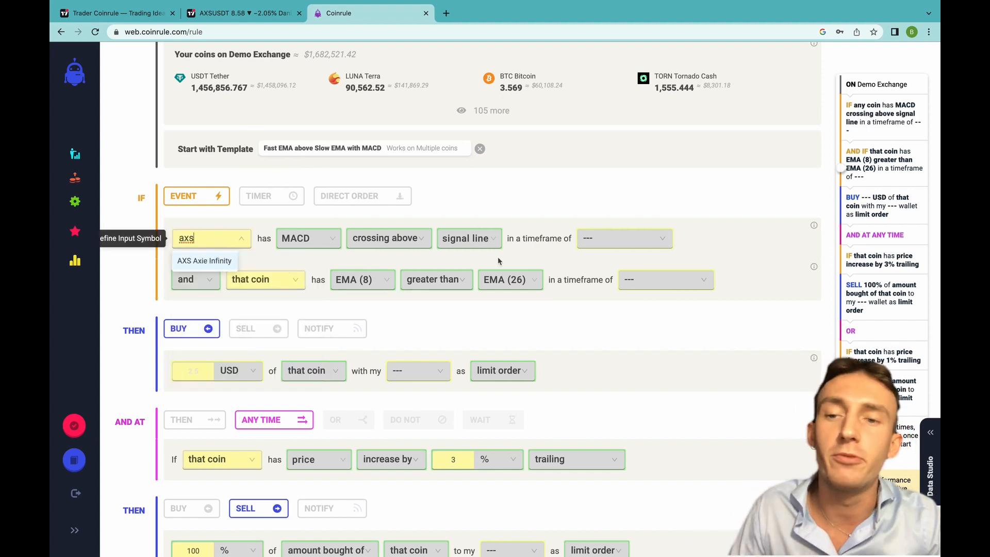
pyautogui.click(624, 238)
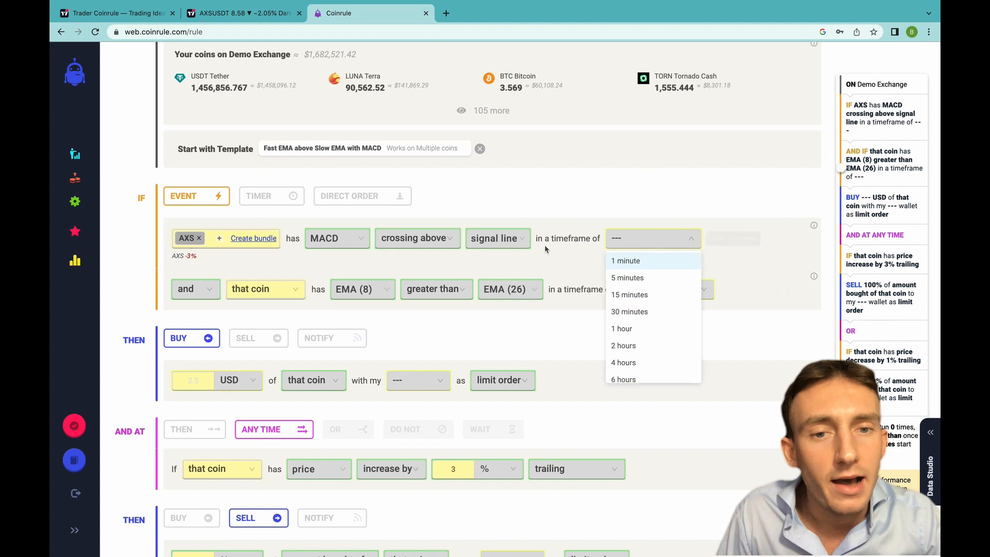
pyautogui.click(627, 277)
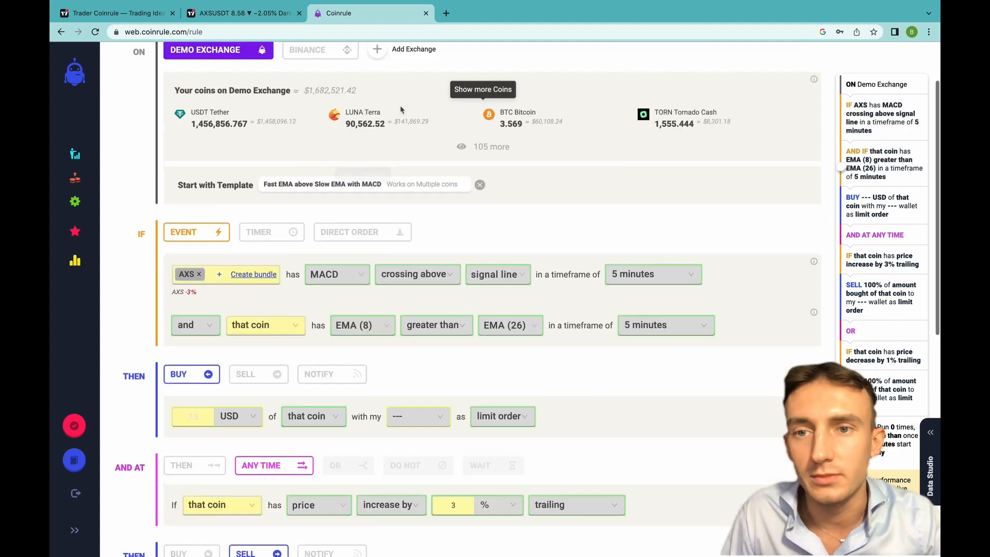
pyautogui.scroll(-3)
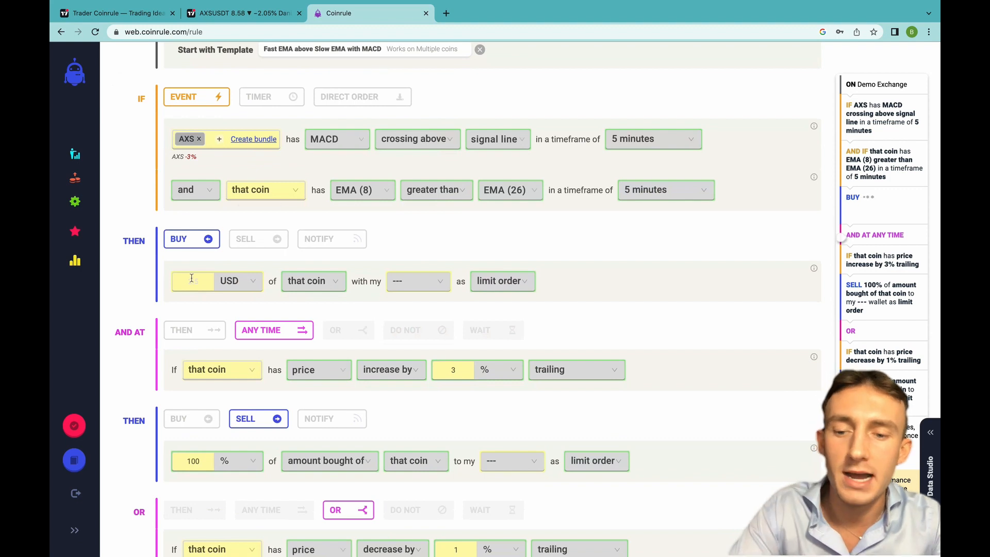
# - Set the buy action to 100 USD of AXS from the USDT wallet
pyautogui.write('100')
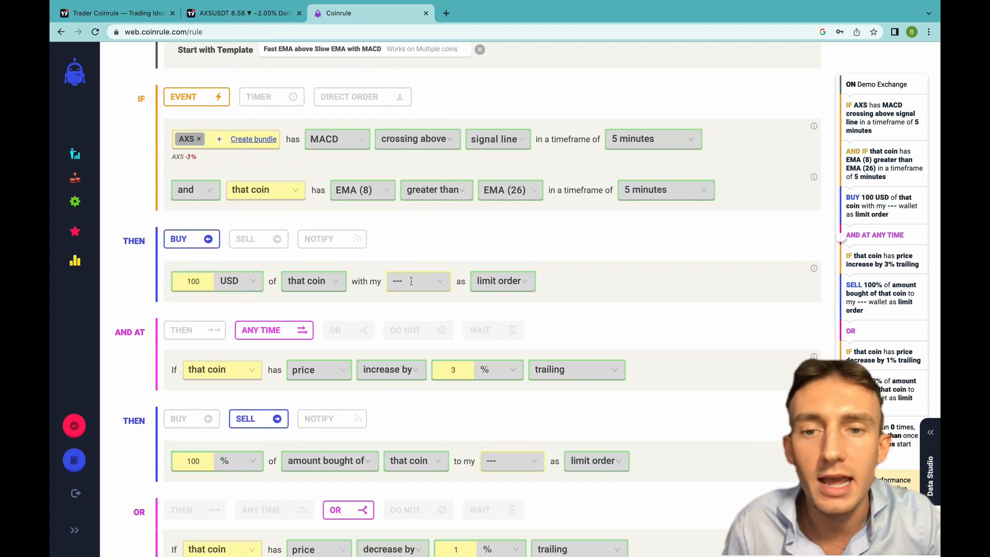
pyautogui.write('usdt')
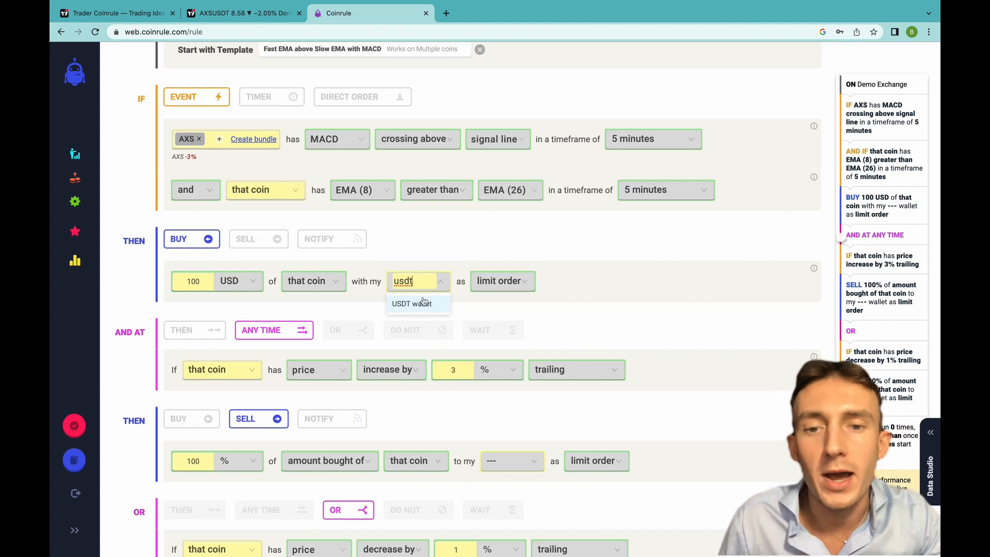
pyautogui.click(411, 303)
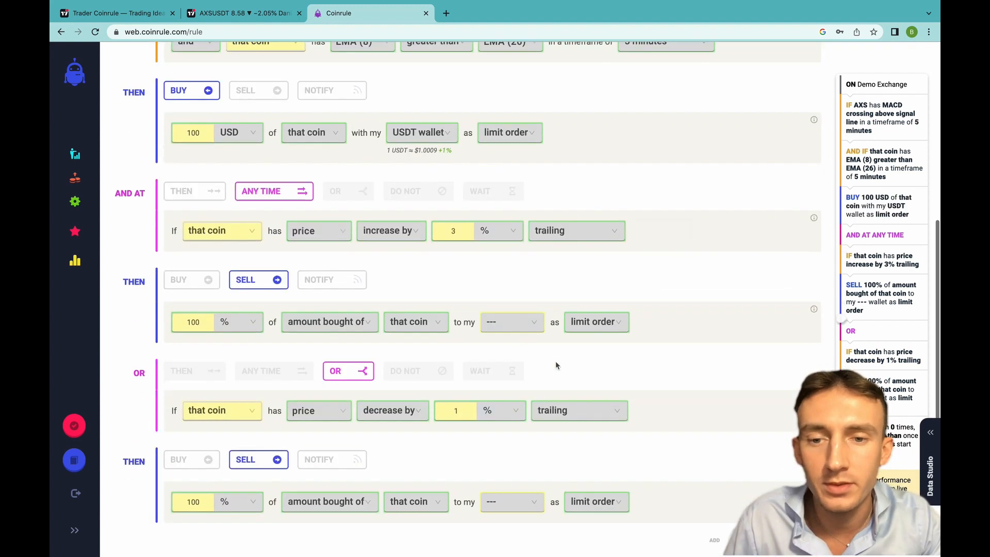
pyautogui.scroll(-3)
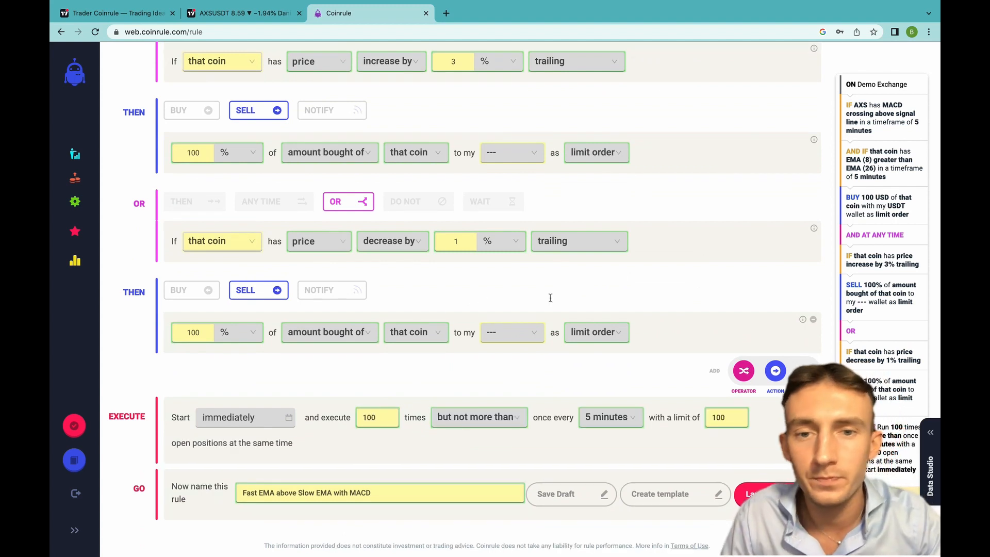
pyautogui.scroll(-3)
pyautogui.write('usdt')
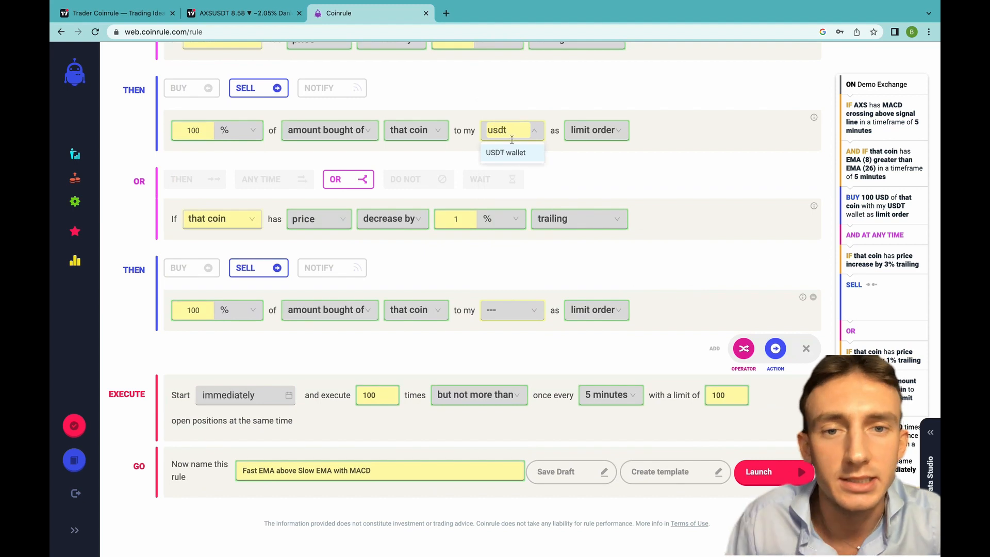
# - Route both sell actions' proceeds to the USDT wallet and reach the pre-launch summary
pyautogui.click(506, 152)
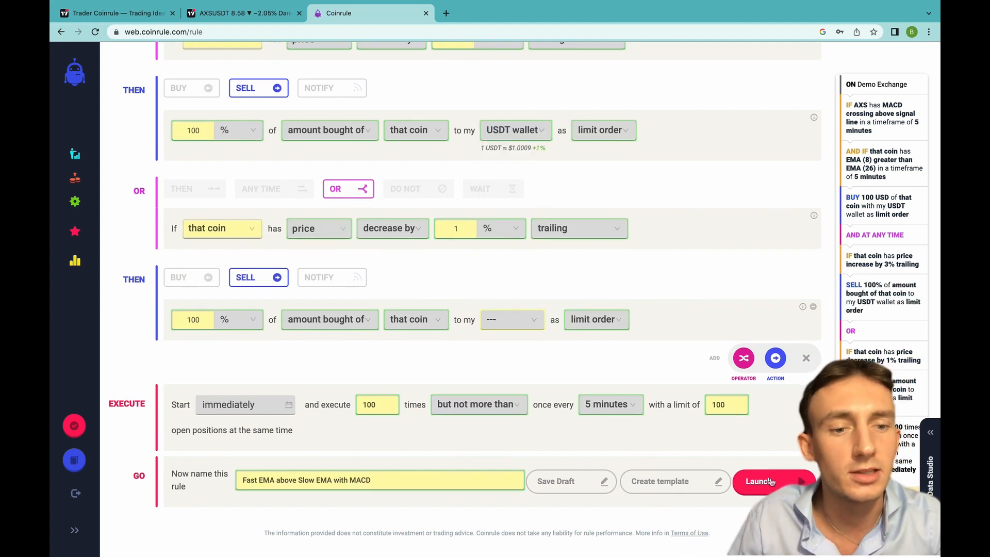
pyautogui.click(761, 481)
pyautogui.write('u')
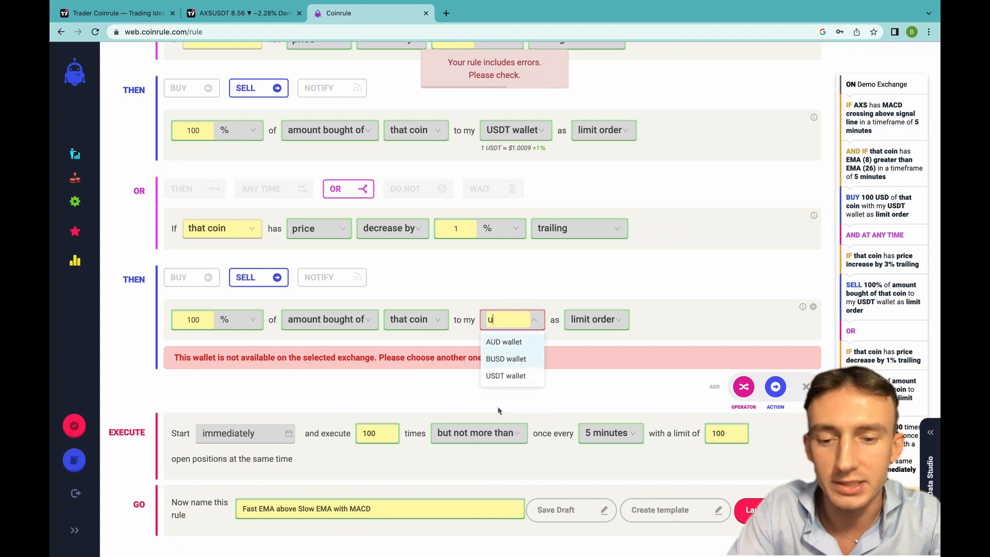
pyautogui.click(506, 376)
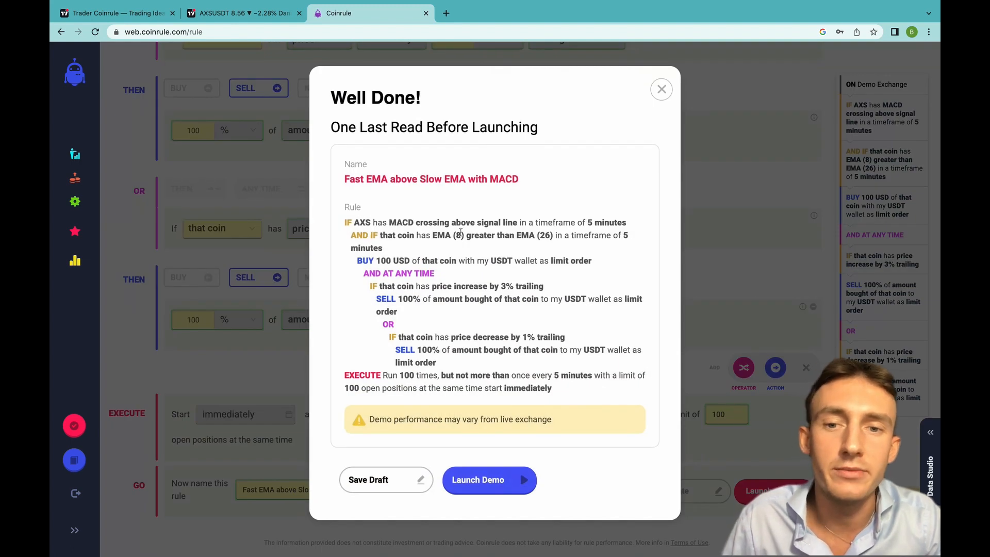
pyautogui.moveTo(489, 480)
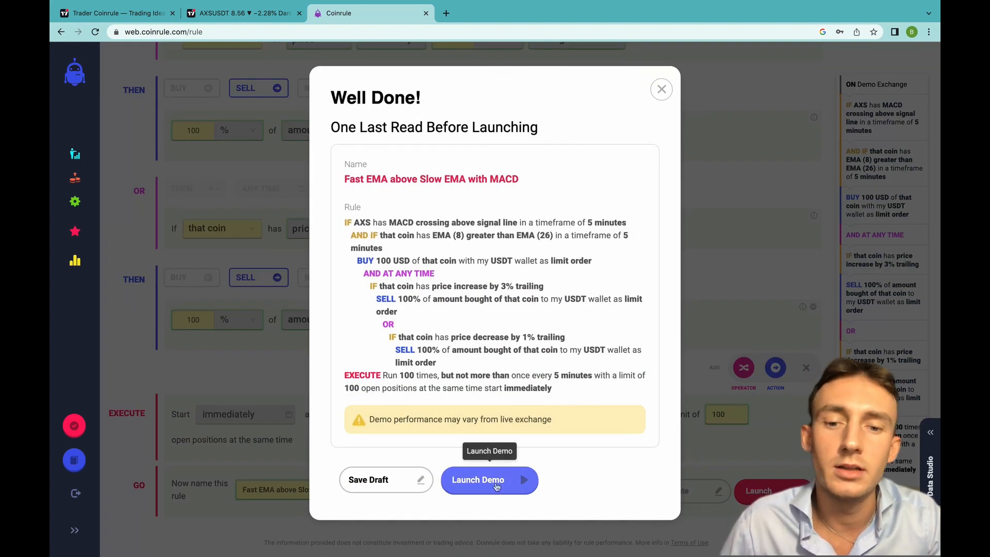
# - Launch the finished rule as a live demo
pyautogui.click(489, 480)
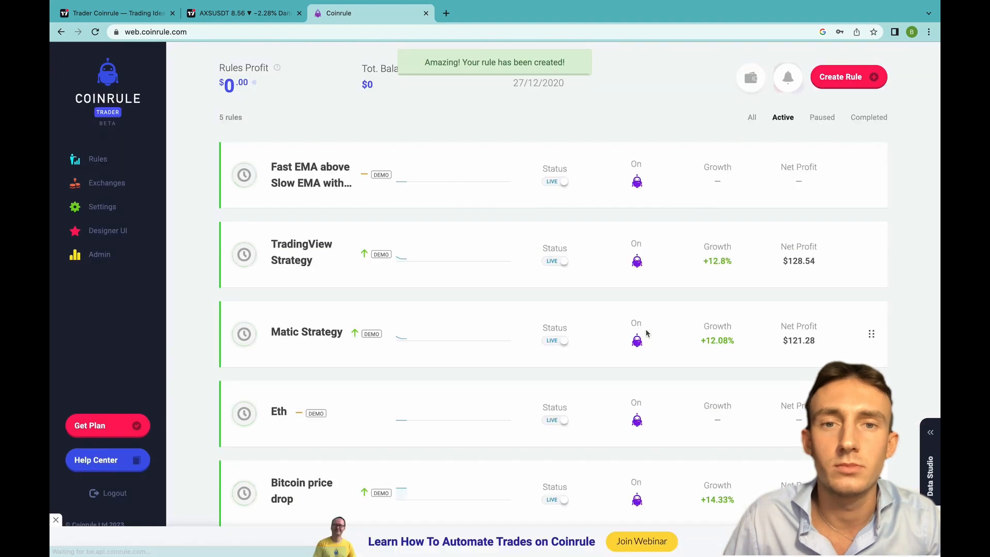